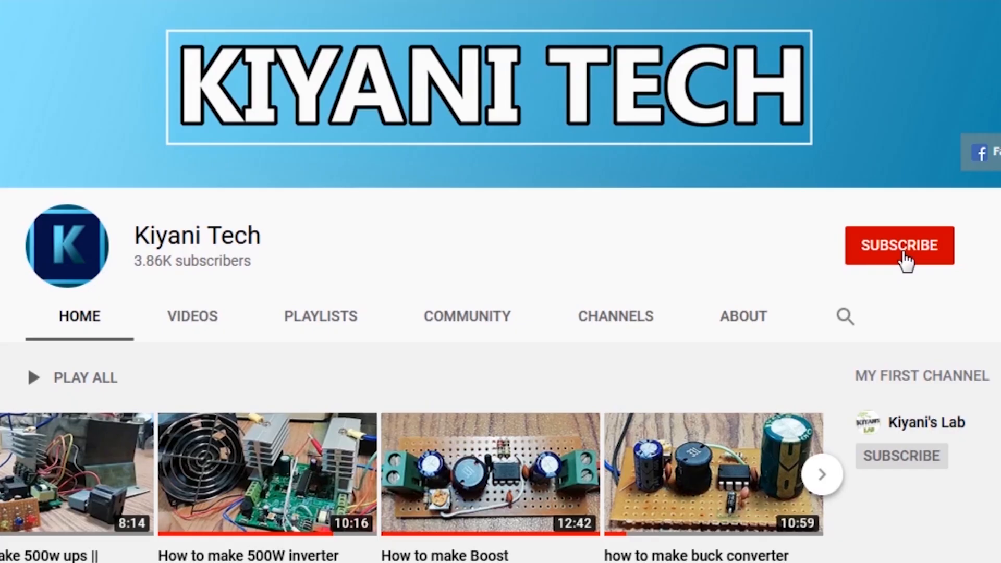
Step: Subscribe to Kiyani Tech from its channel page so the button reads SUBSCRIBED
{"action": "left_click", "coordinate": [899, 245]}
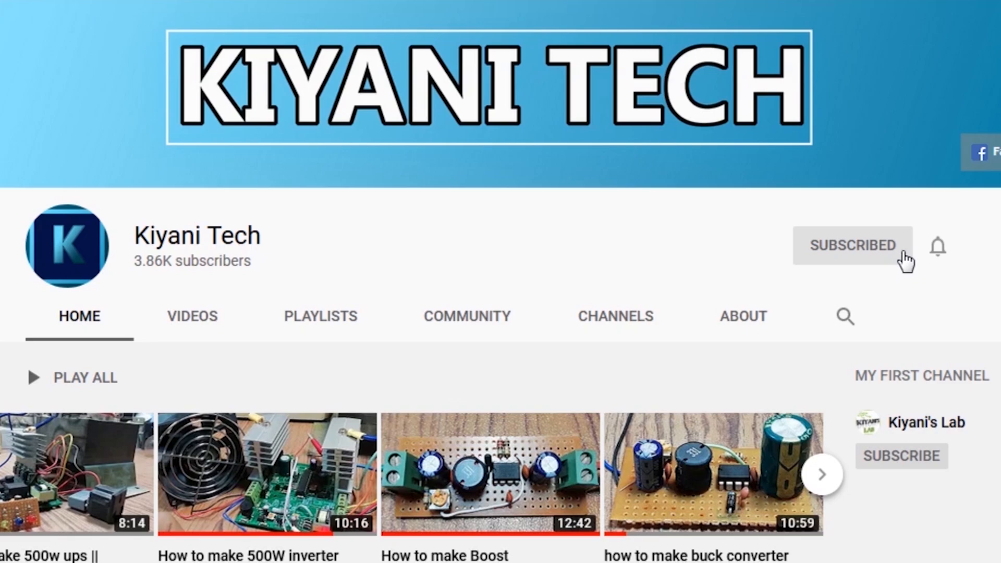